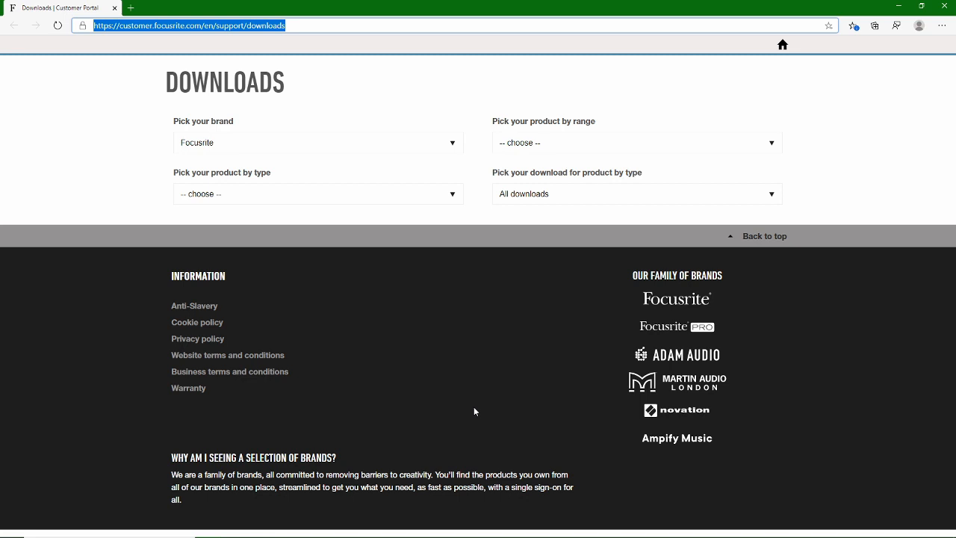
pyautogui.moveTo(481, 314)
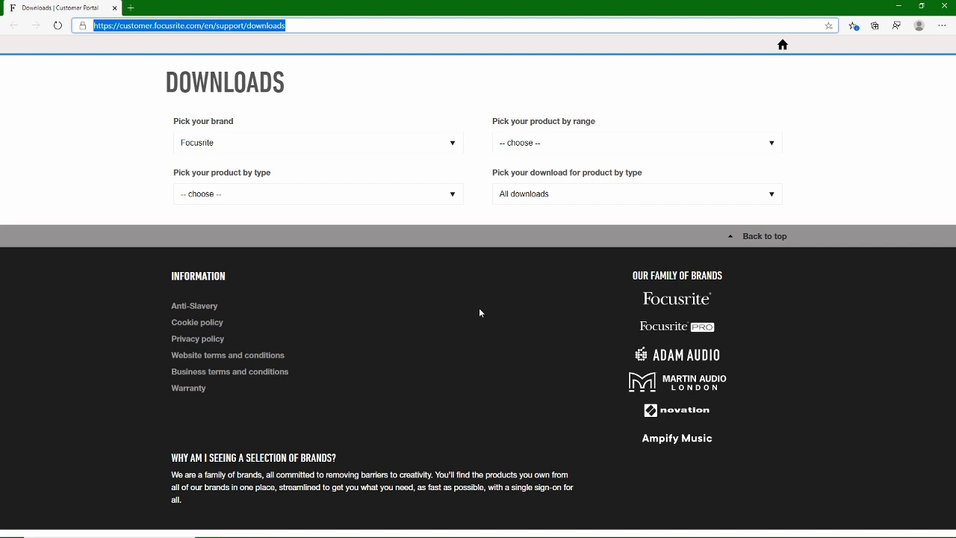
pyautogui.moveTo(483, 404)
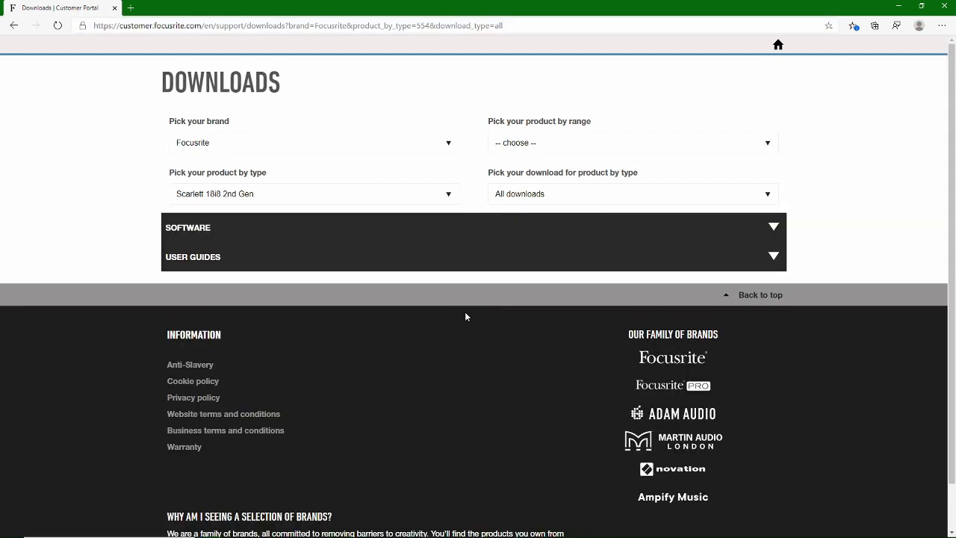
pyautogui.moveTo(554, 350)
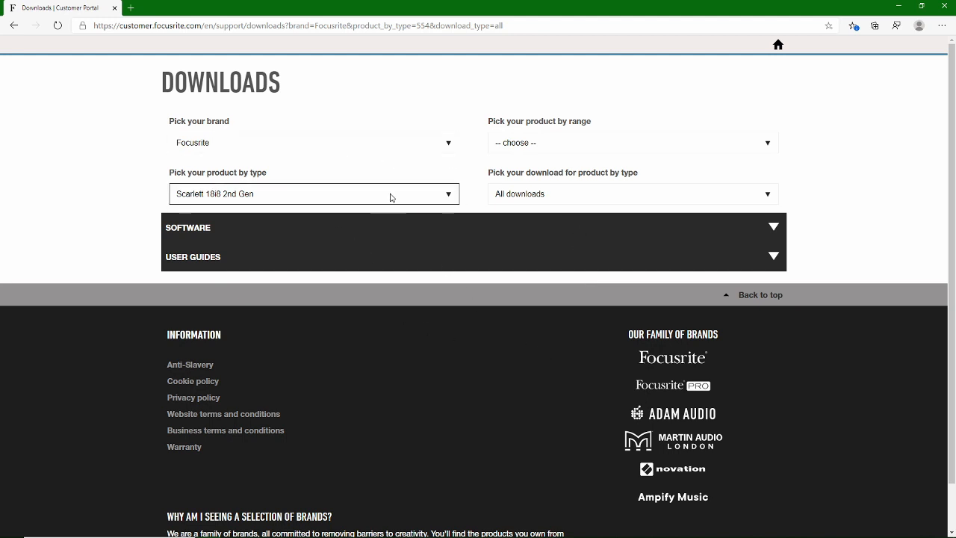
pyautogui.moveTo(314, 197)
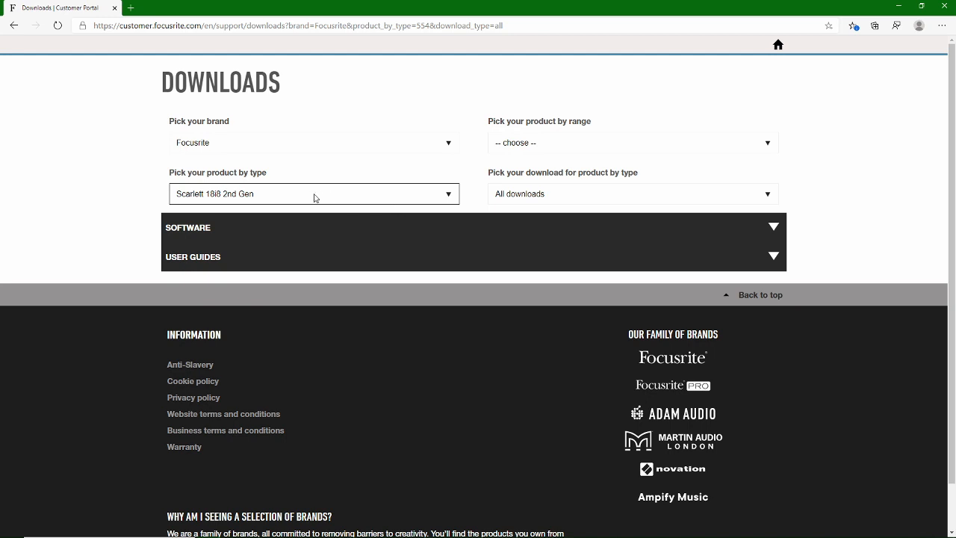
pyautogui.moveTo(352, 203)
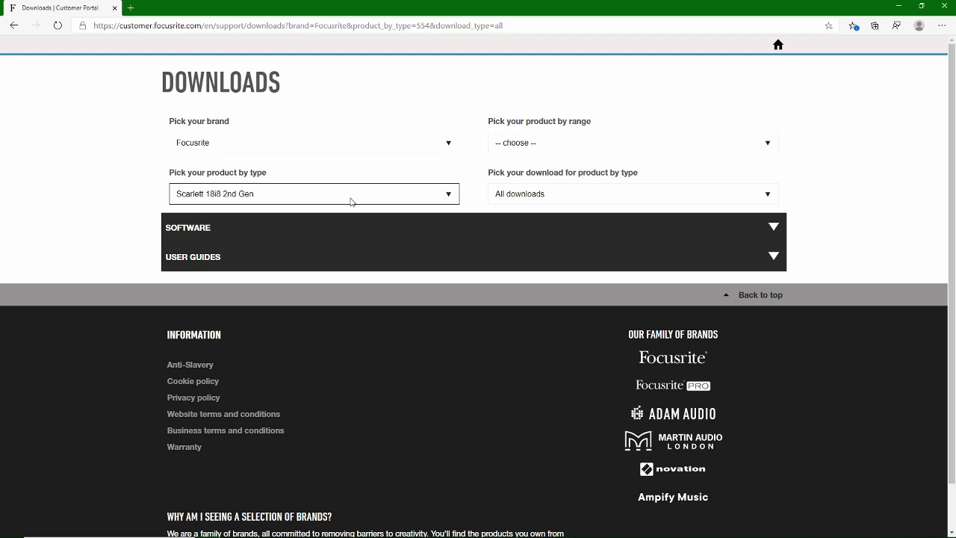
pyautogui.moveTo(391, 201)
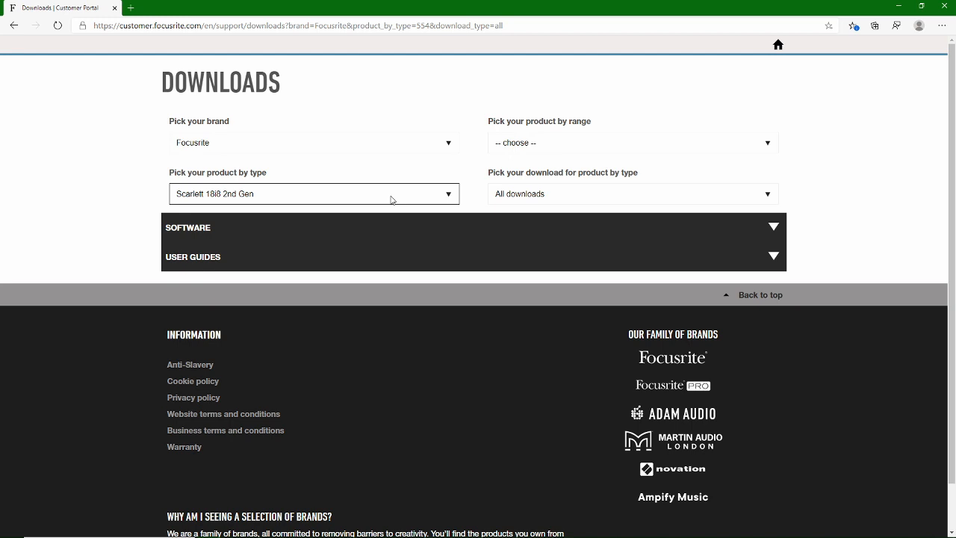
pyautogui.click(474, 227)
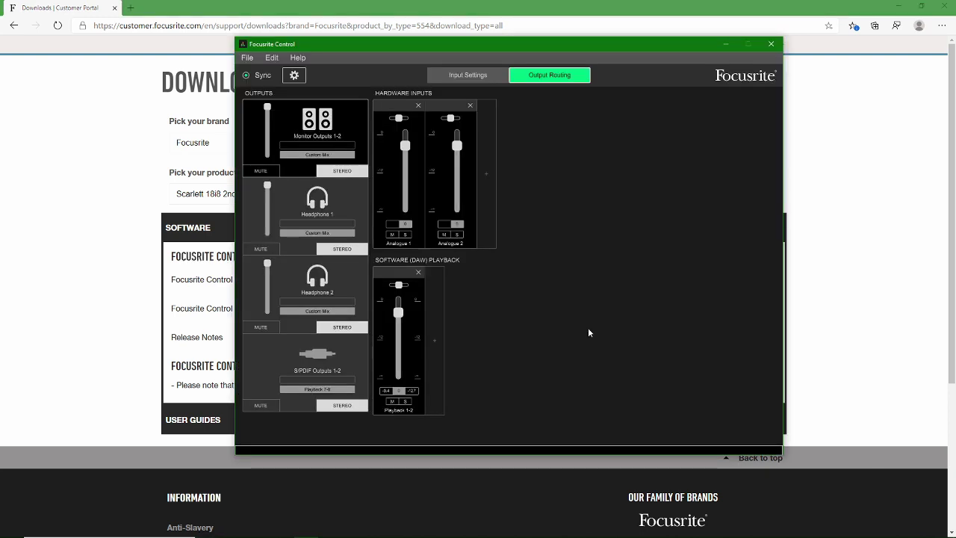
pyautogui.moveTo(577, 289)
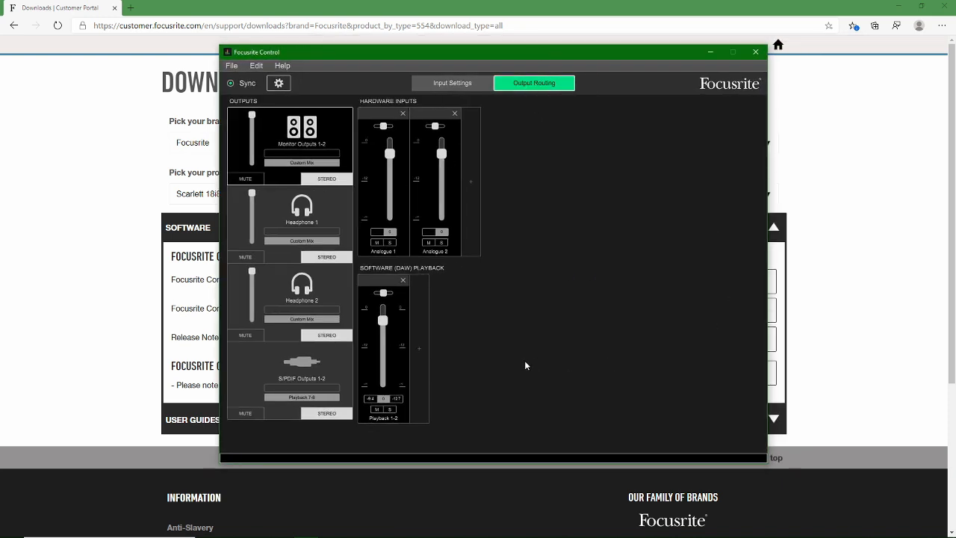
pyautogui.moveTo(522, 363)
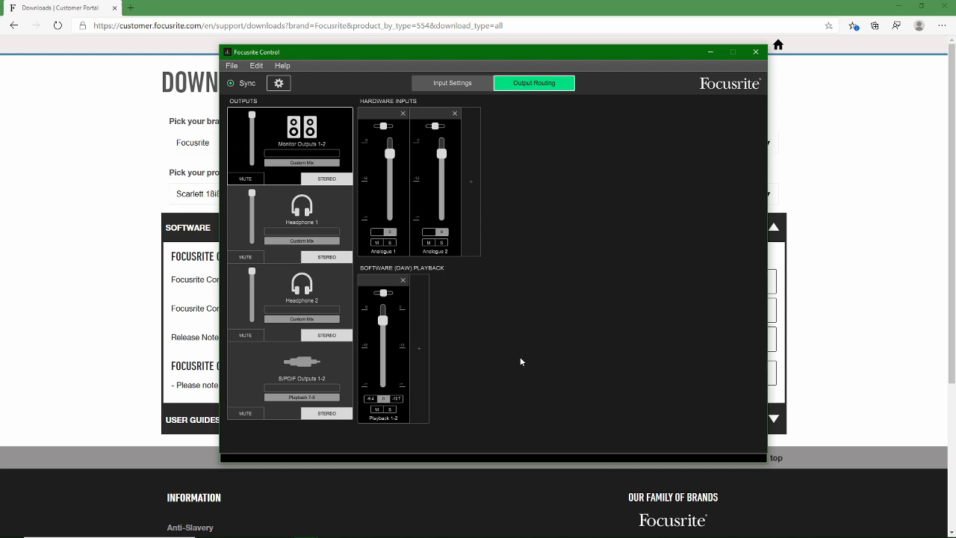
pyautogui.moveTo(421, 191)
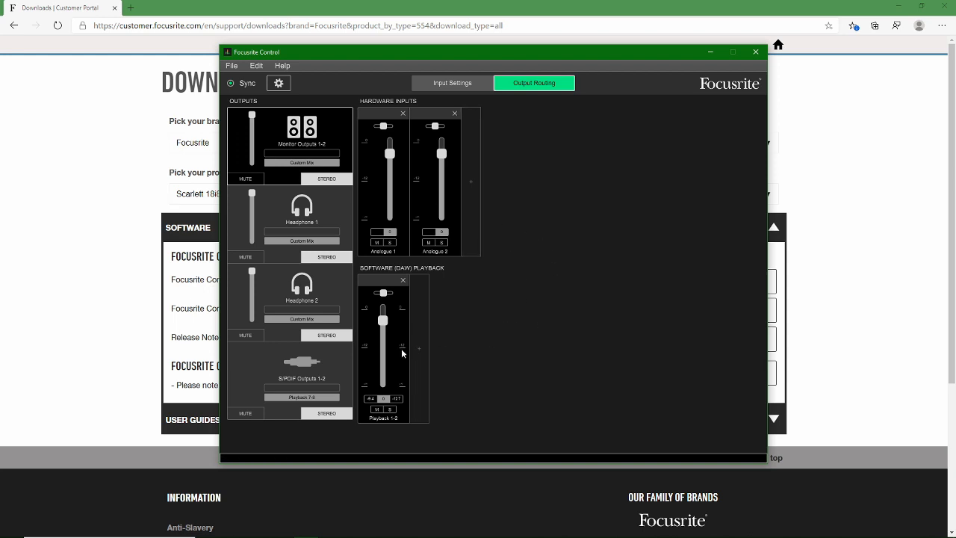
pyautogui.moveTo(441, 353)
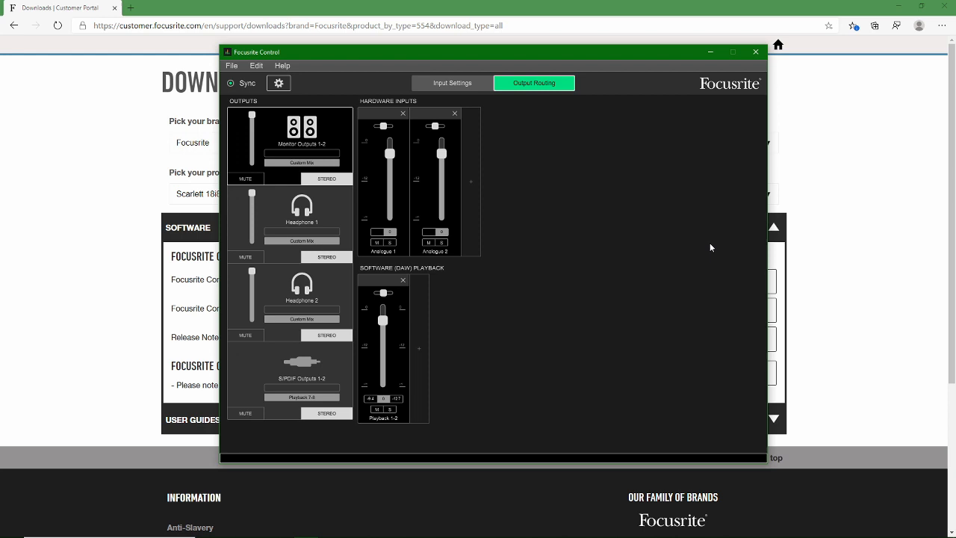
pyautogui.moveTo(601, 244)
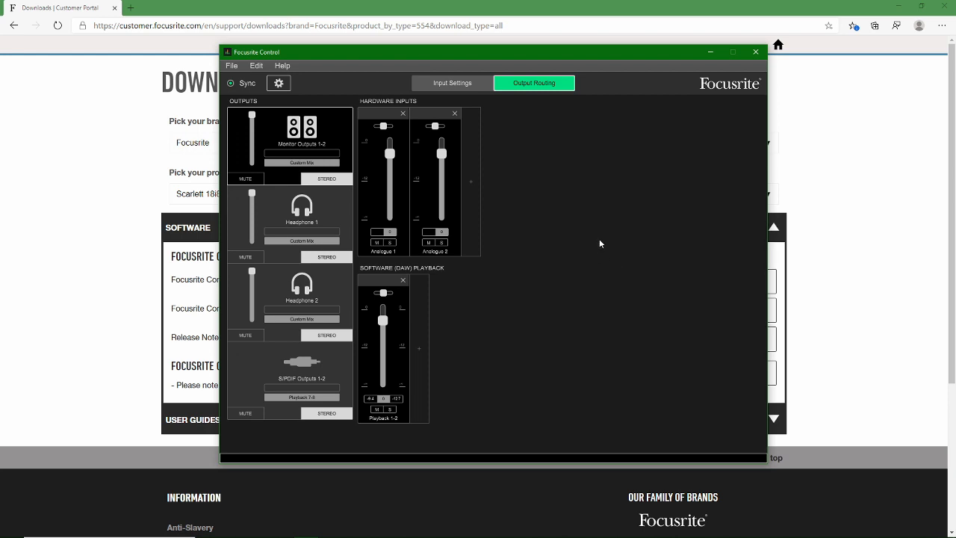
pyautogui.moveTo(577, 235)
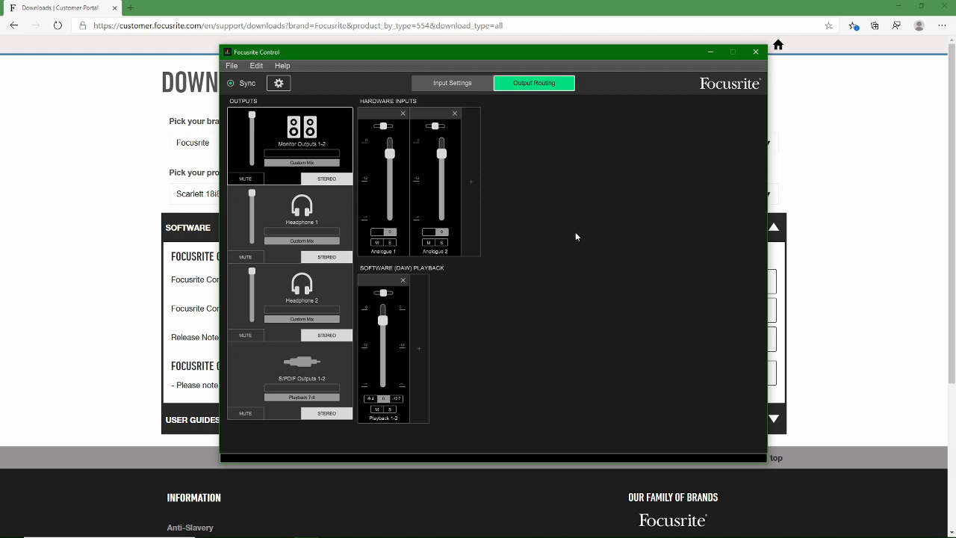
pyautogui.moveTo(573, 251)
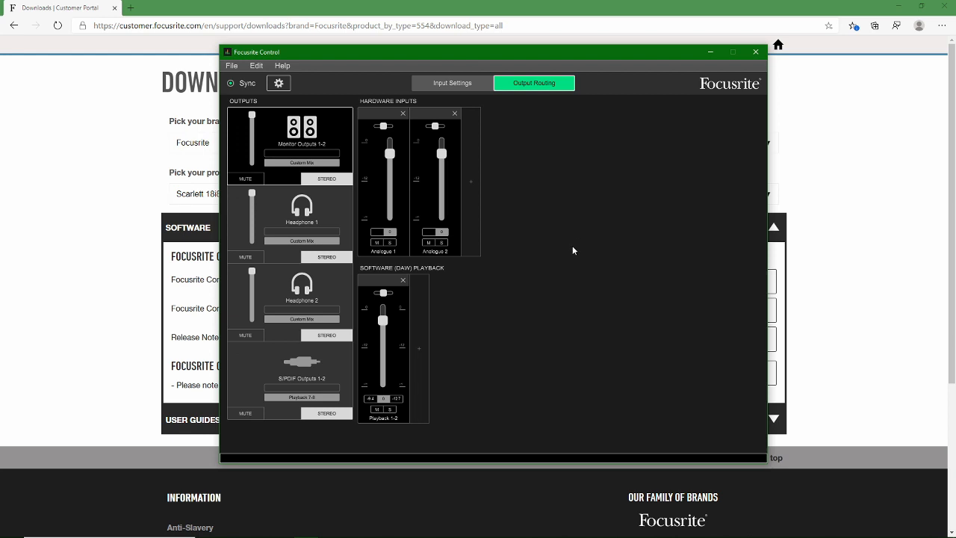
pyautogui.moveTo(556, 294)
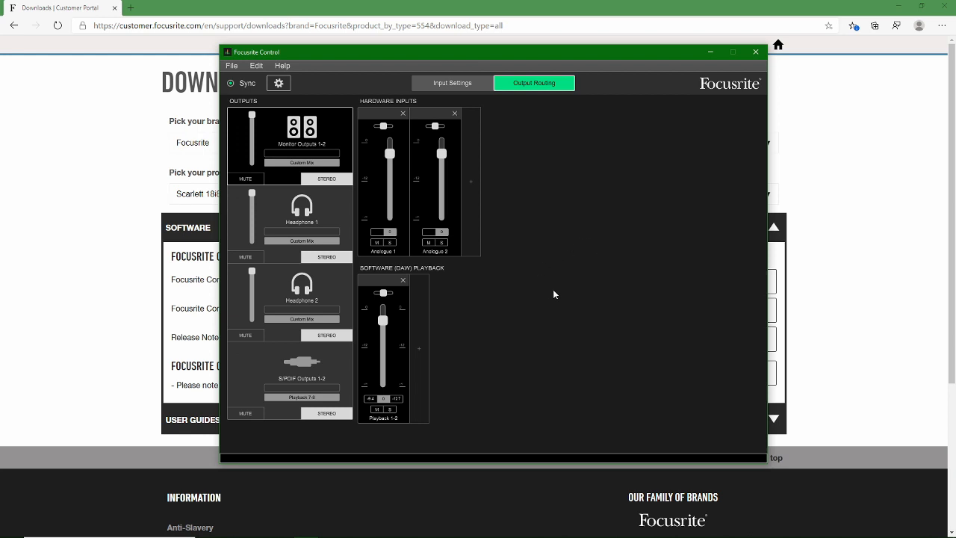
pyautogui.moveTo(559, 284)
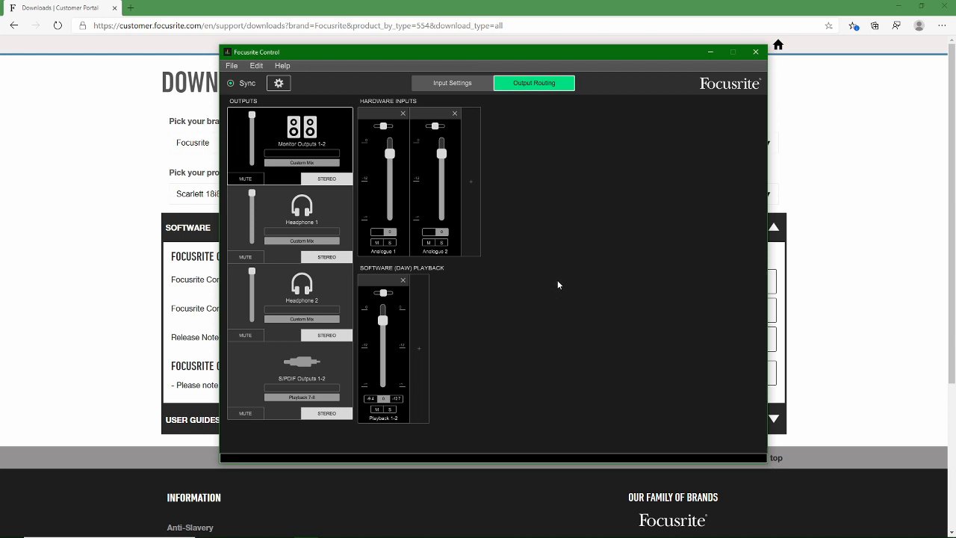
pyautogui.moveTo(559, 280)
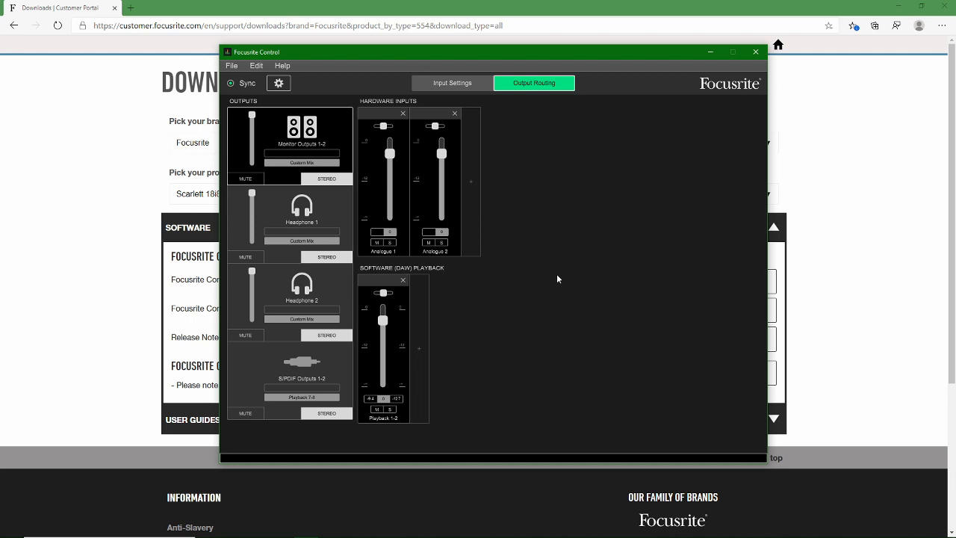
pyautogui.moveTo(550, 252)
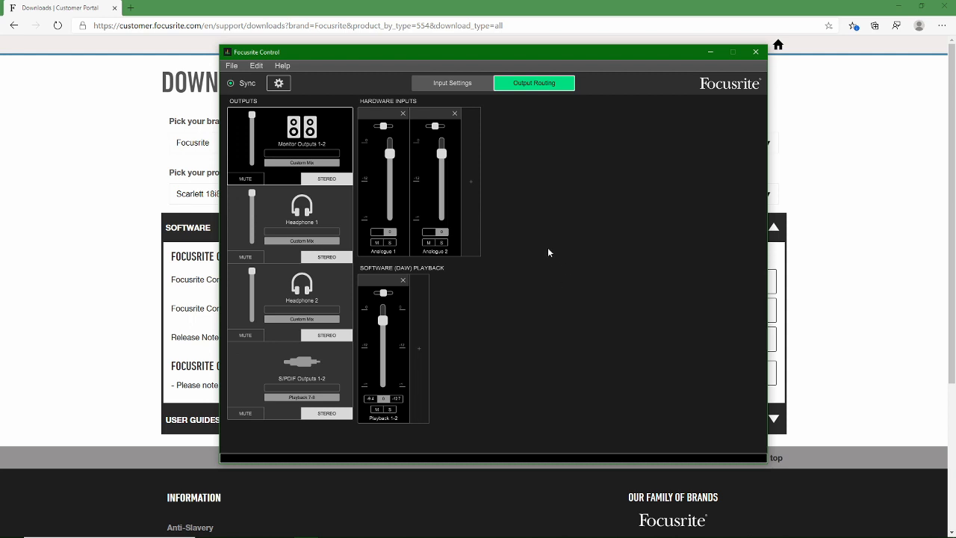
pyautogui.moveTo(503, 230)
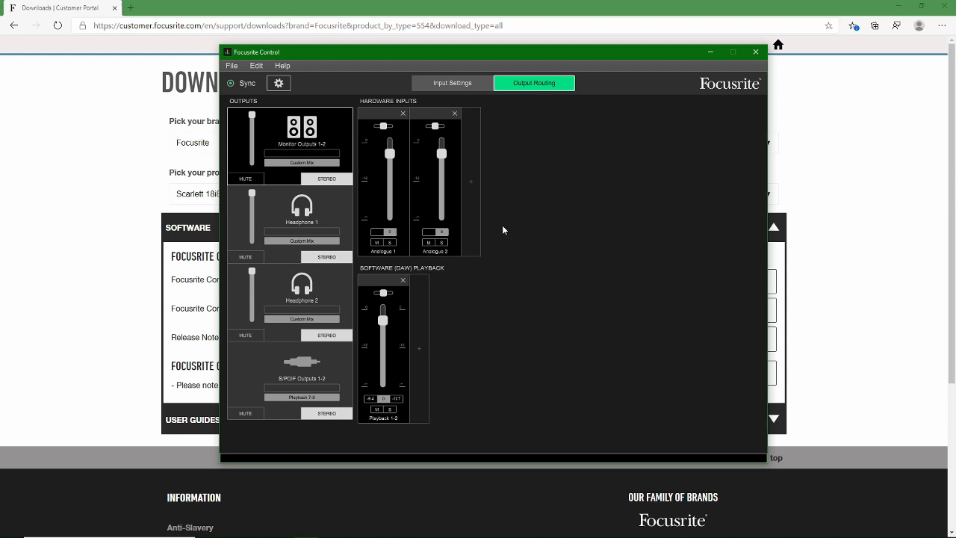
pyautogui.moveTo(409, 188)
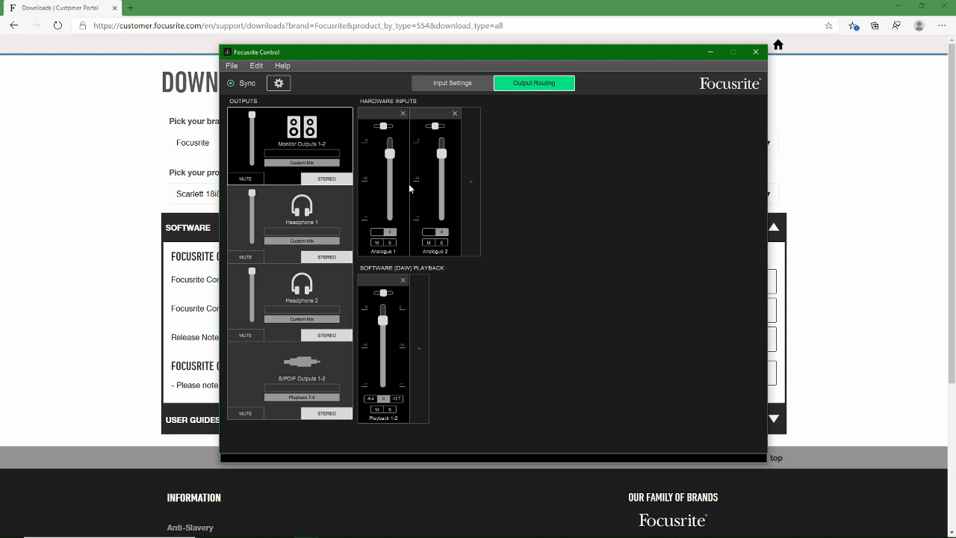
pyautogui.moveTo(666, 197)
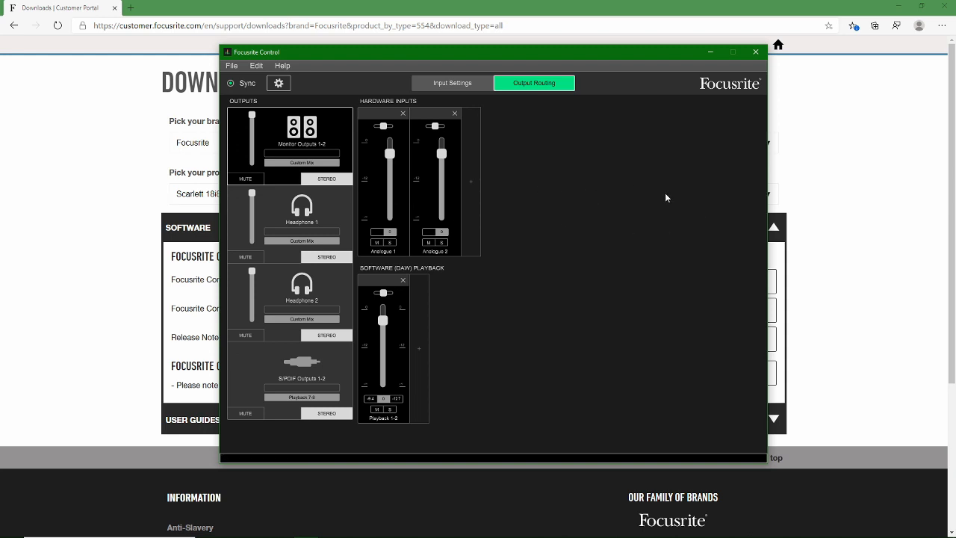
pyautogui.moveTo(517, 274)
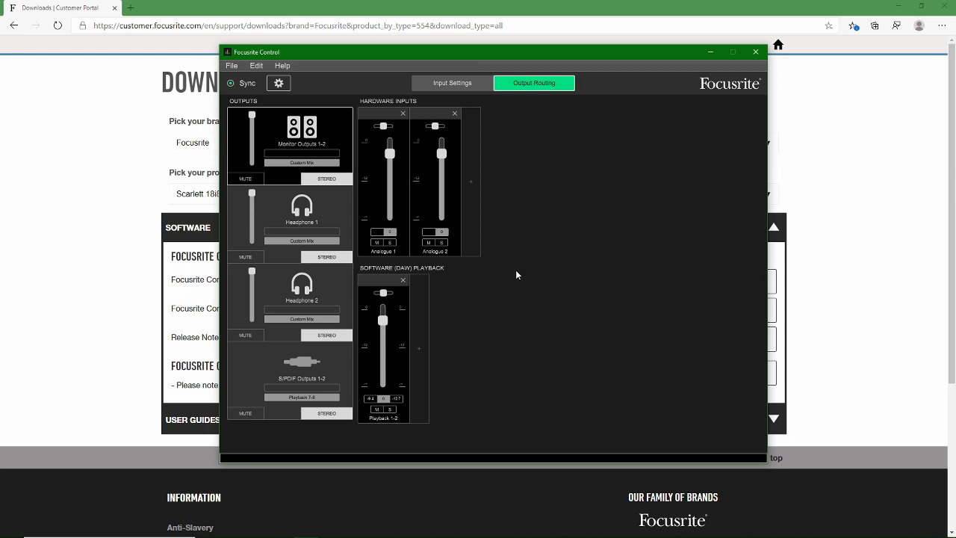
pyautogui.moveTo(510, 320)
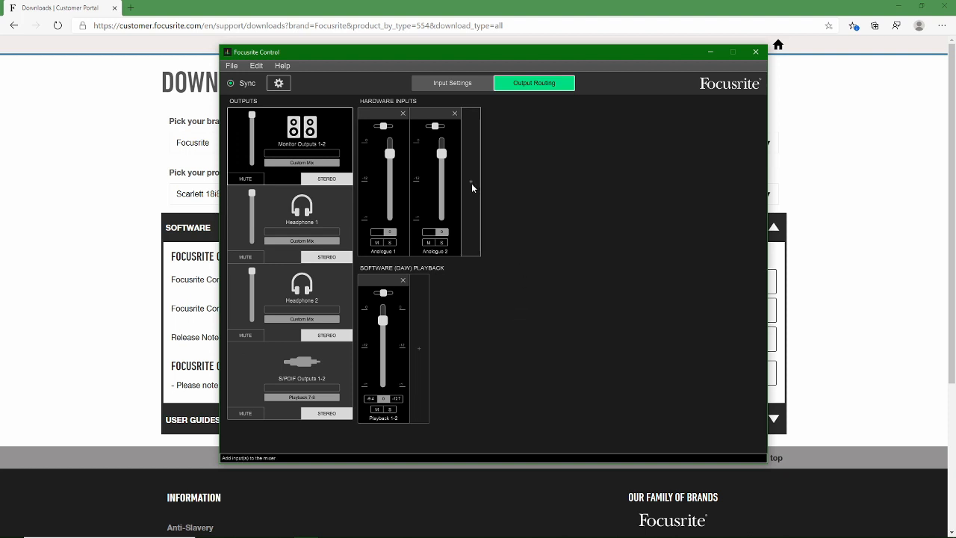
pyautogui.click(472, 183)
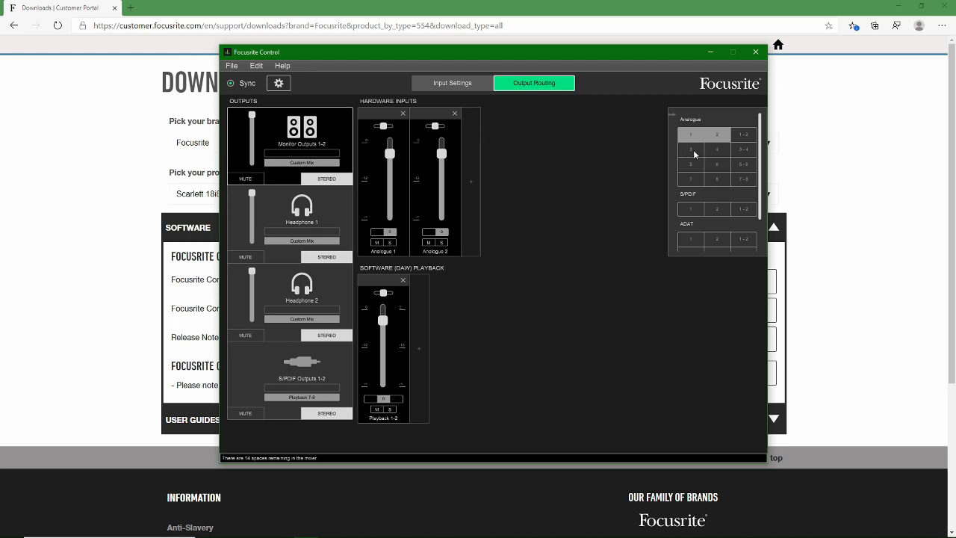
pyautogui.moveTo(752, 156)
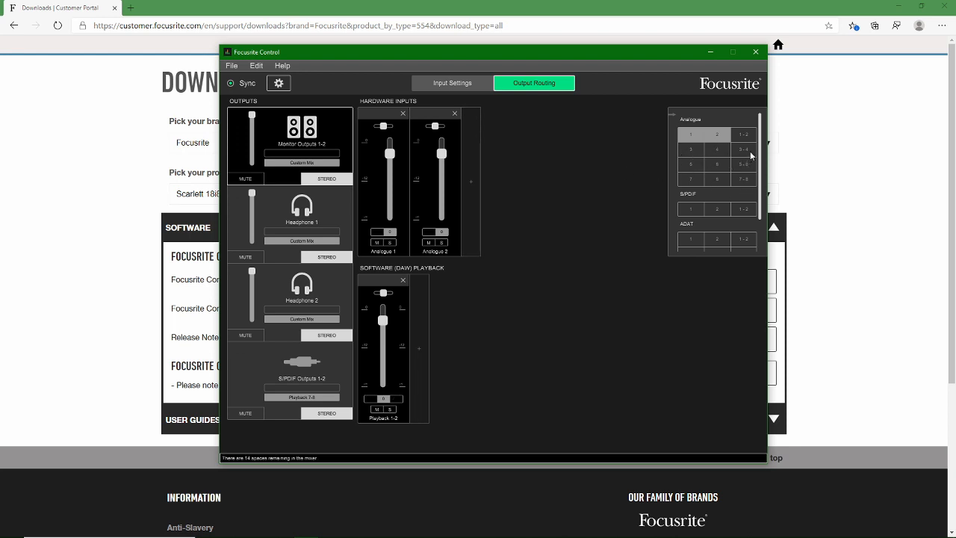
pyautogui.moveTo(724, 157)
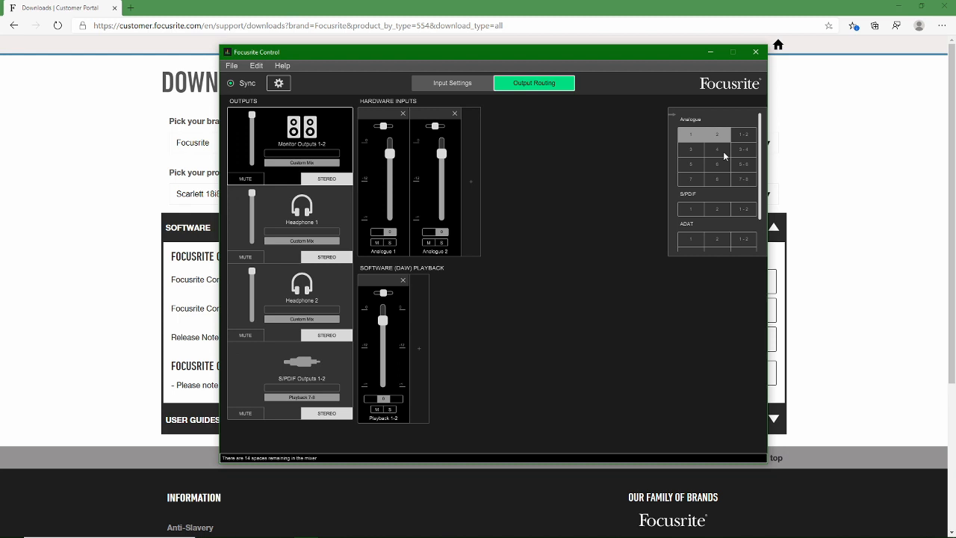
pyautogui.click(743, 163)
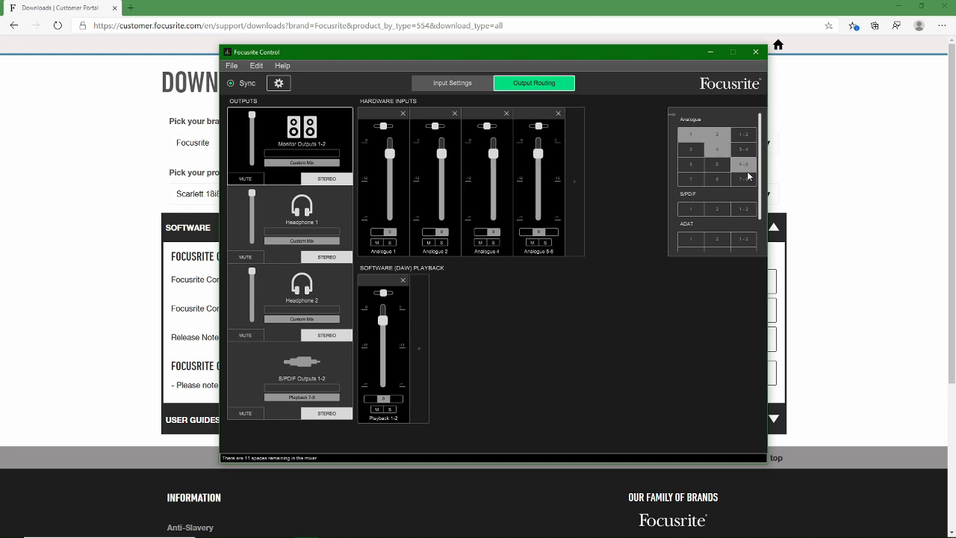
pyautogui.click(742, 179)
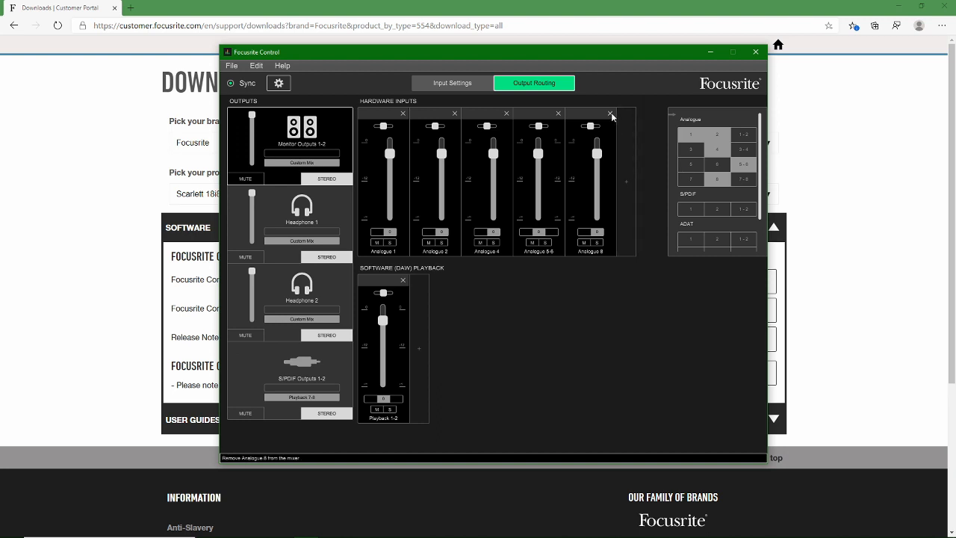
pyautogui.click(611, 113)
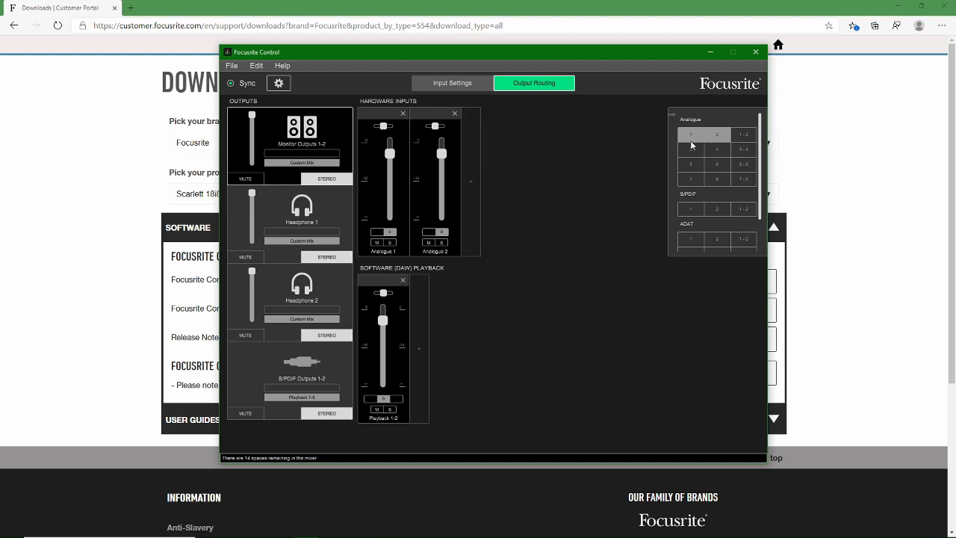
pyautogui.moveTo(705, 144)
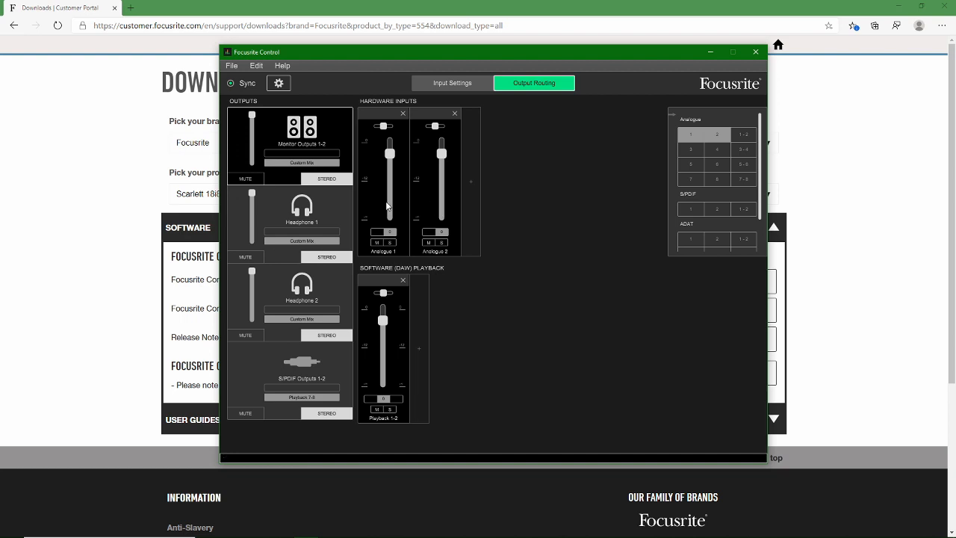
pyautogui.moveTo(541, 206)
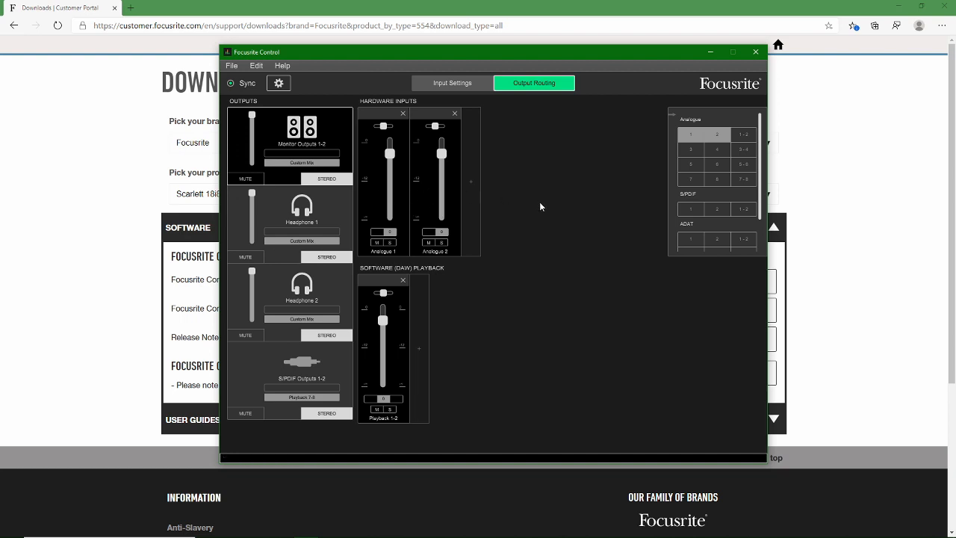
pyautogui.moveTo(556, 218)
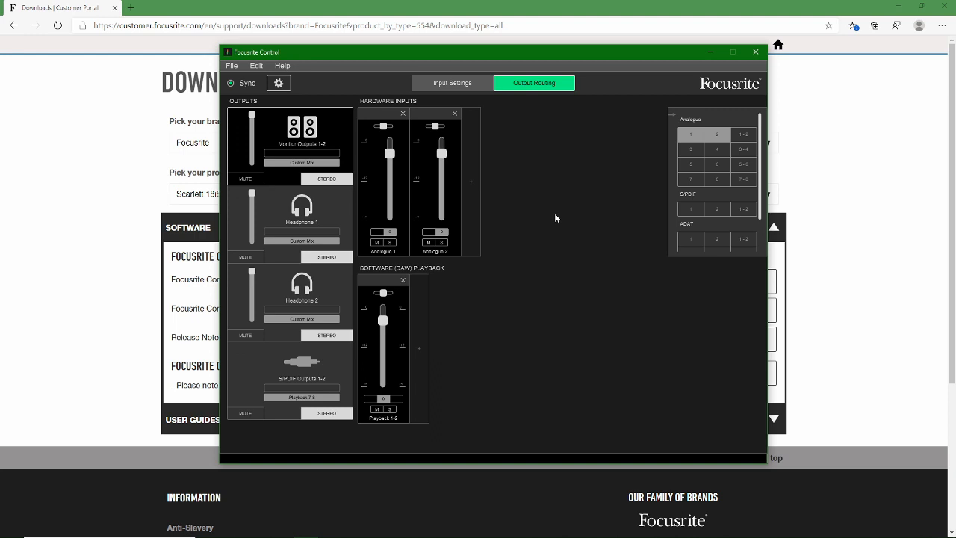
pyautogui.moveTo(433, 207)
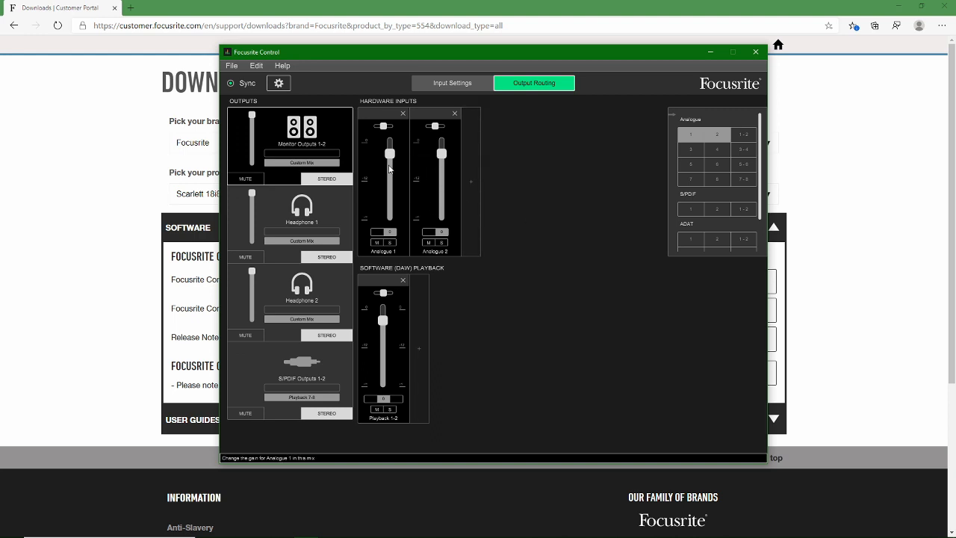
pyautogui.moveTo(576, 206)
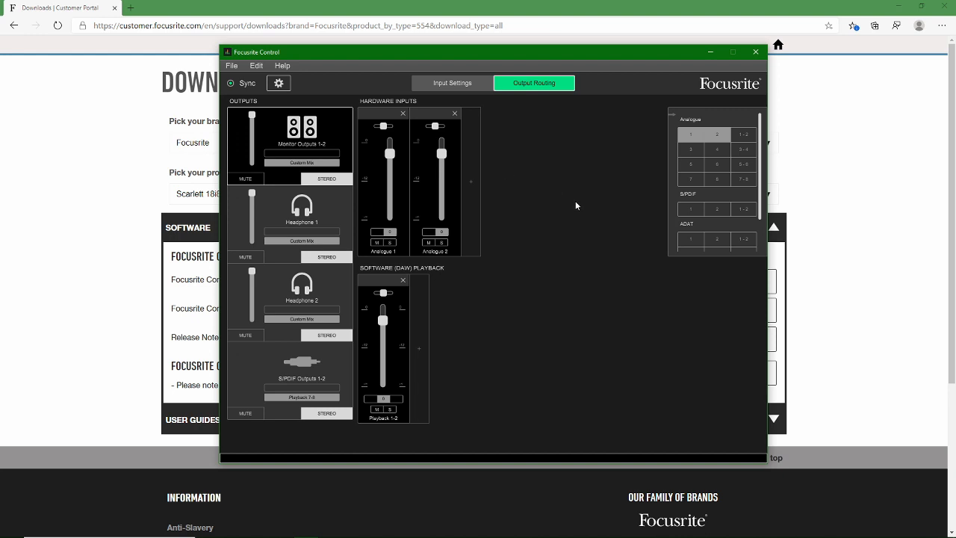
pyautogui.moveTo(532, 349)
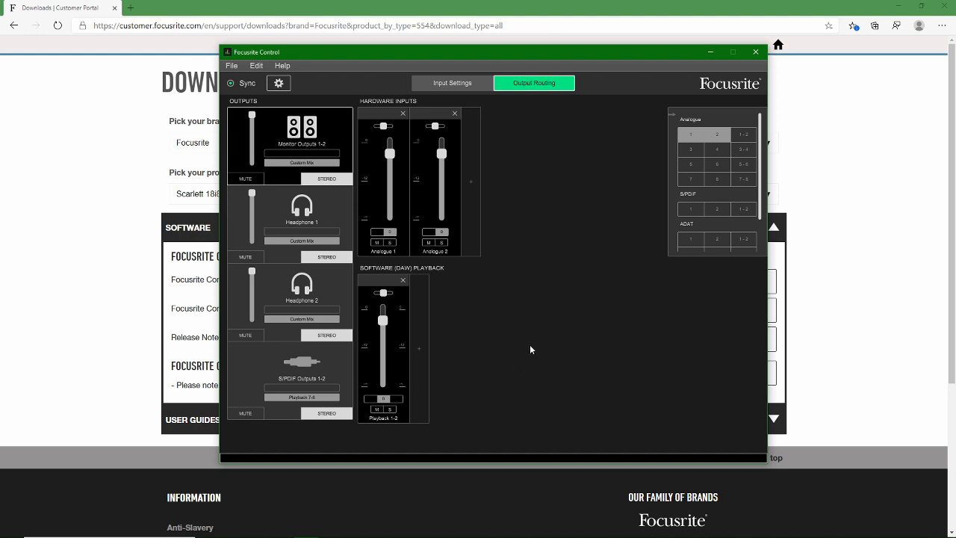
pyautogui.moveTo(560, 352)
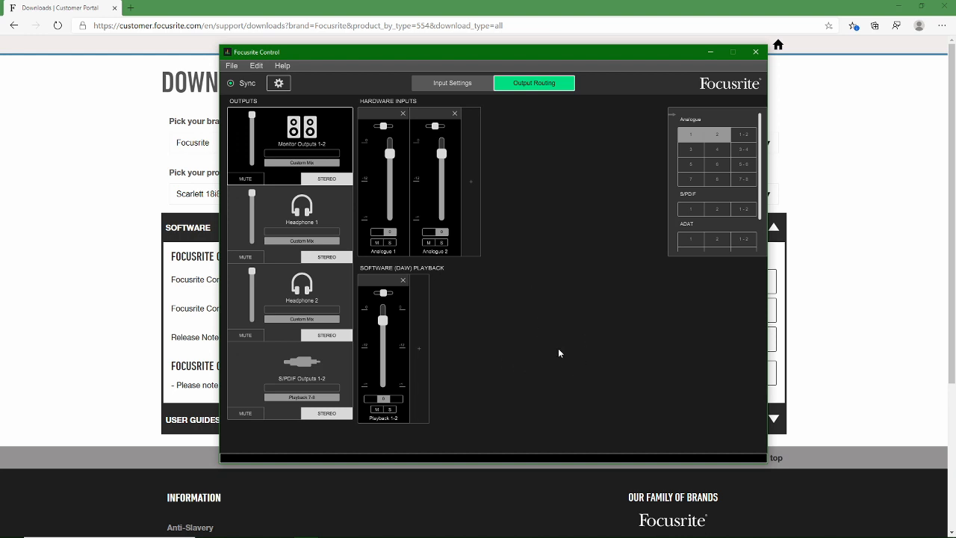
pyautogui.moveTo(417, 209)
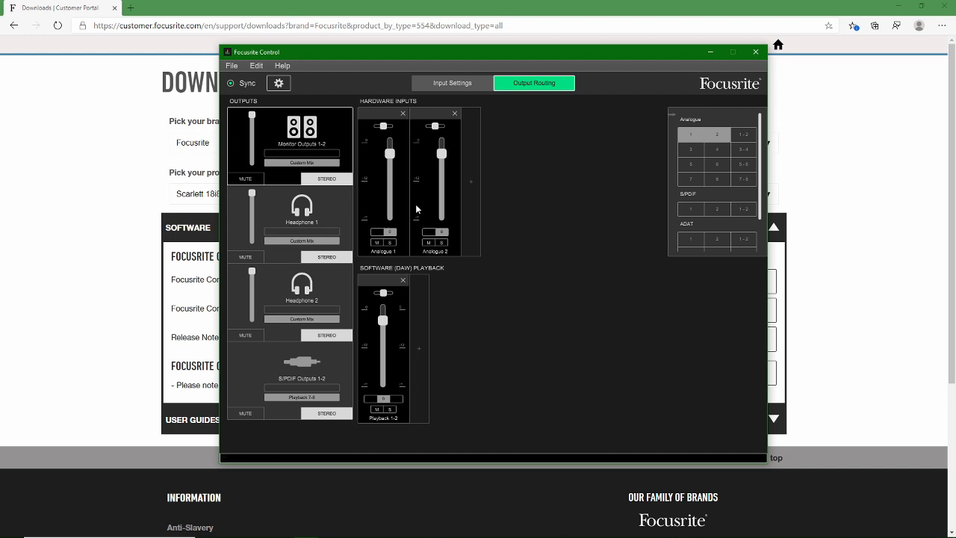
pyautogui.moveTo(376, 212)
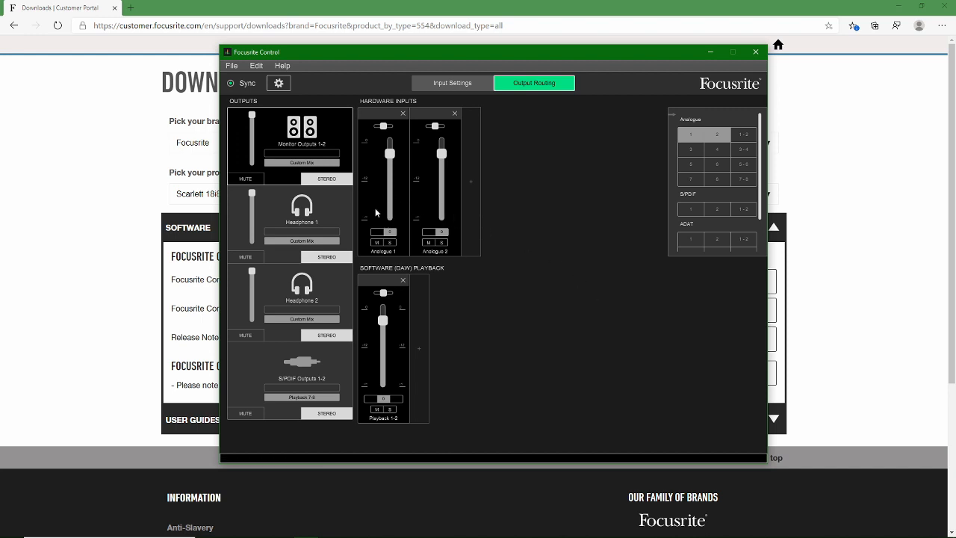
pyautogui.moveTo(388, 352)
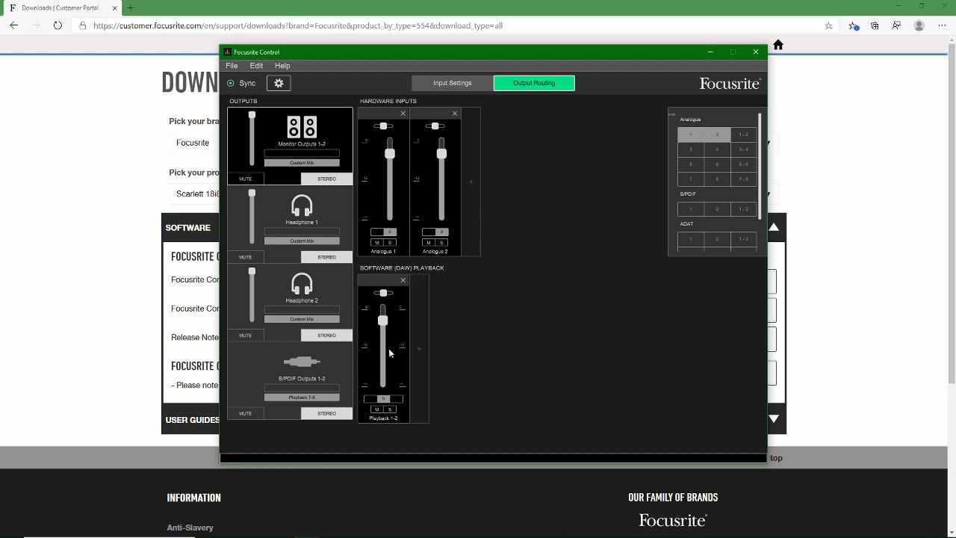
pyautogui.moveTo(598, 296)
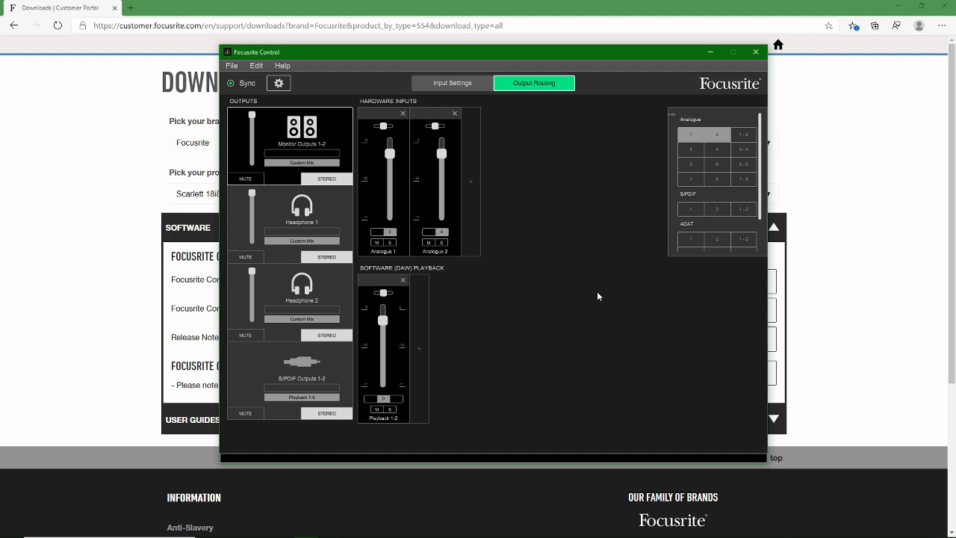
pyautogui.moveTo(544, 318)
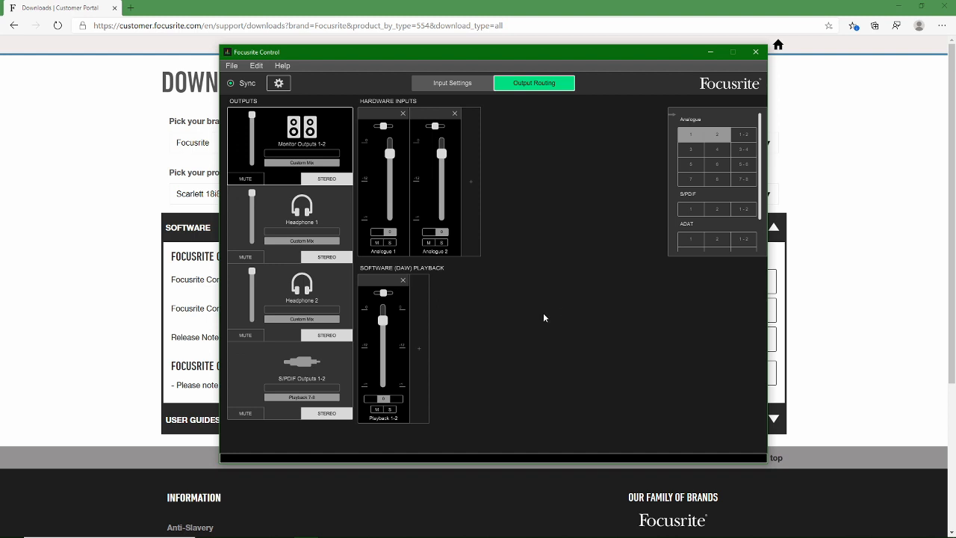
pyautogui.moveTo(460, 244)
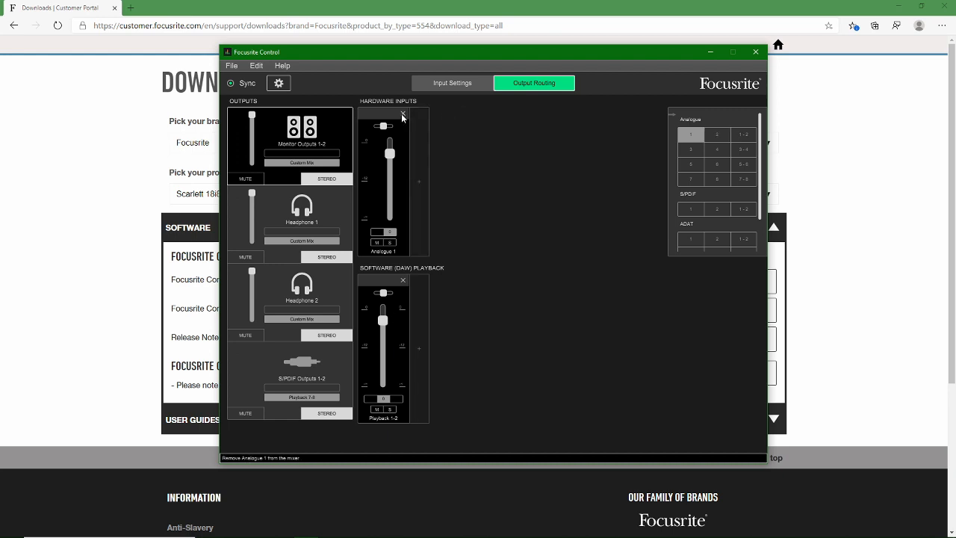
# Remove Analogue 1 from the Monitor Outputs 1-2 mix, leaving only Playback 1-2.
pyautogui.click(403, 113)
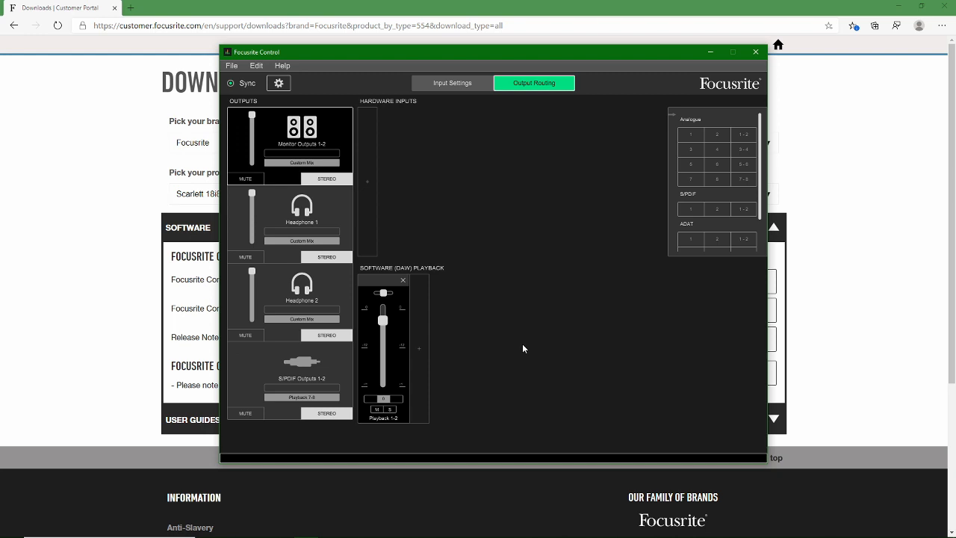
pyautogui.moveTo(403, 281)
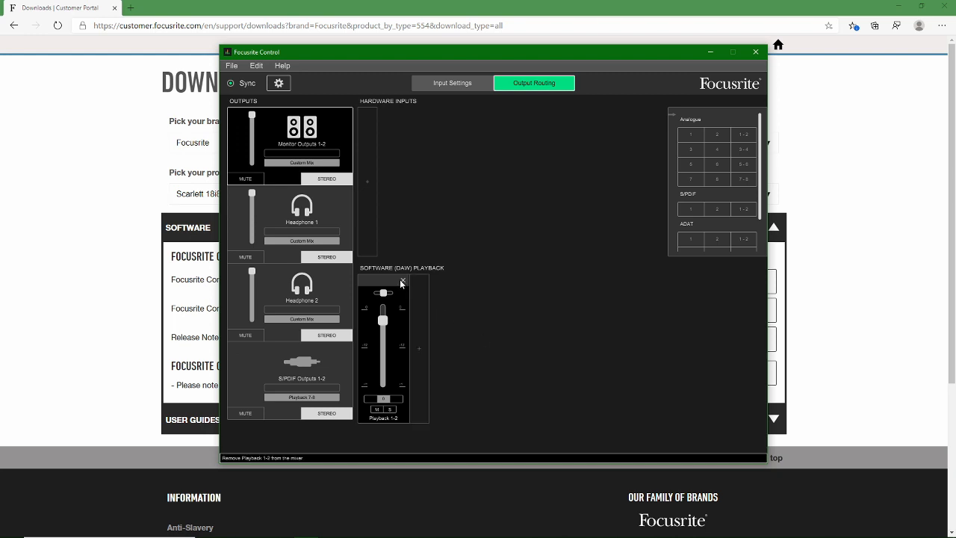
pyautogui.moveTo(588, 188)
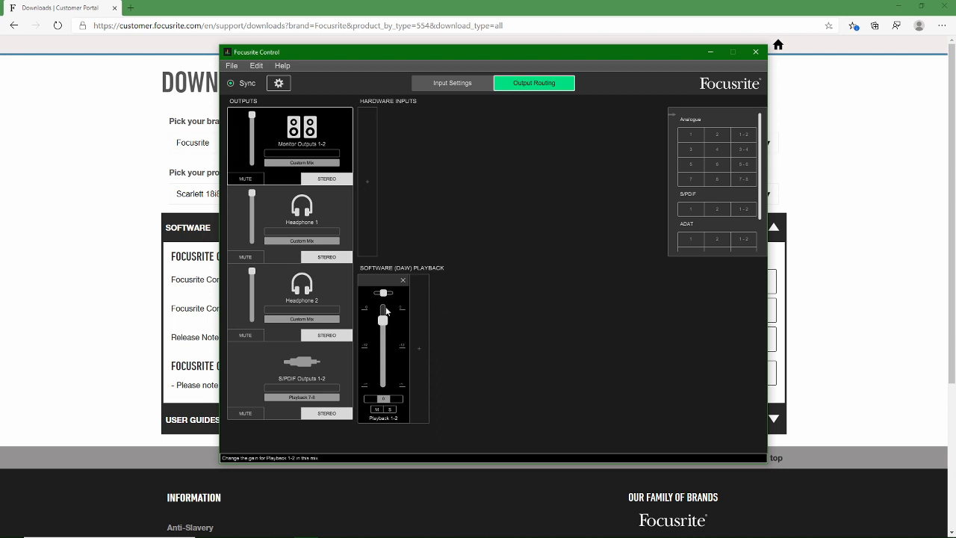
pyautogui.moveTo(755, 52)
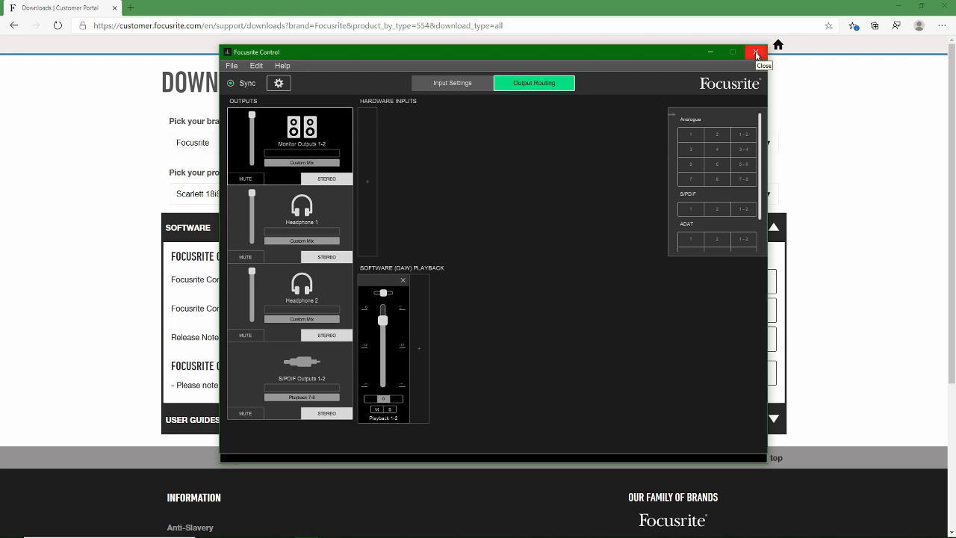
# Close Focusrite Control so the routing settings are saved.
pyautogui.click(756, 55)
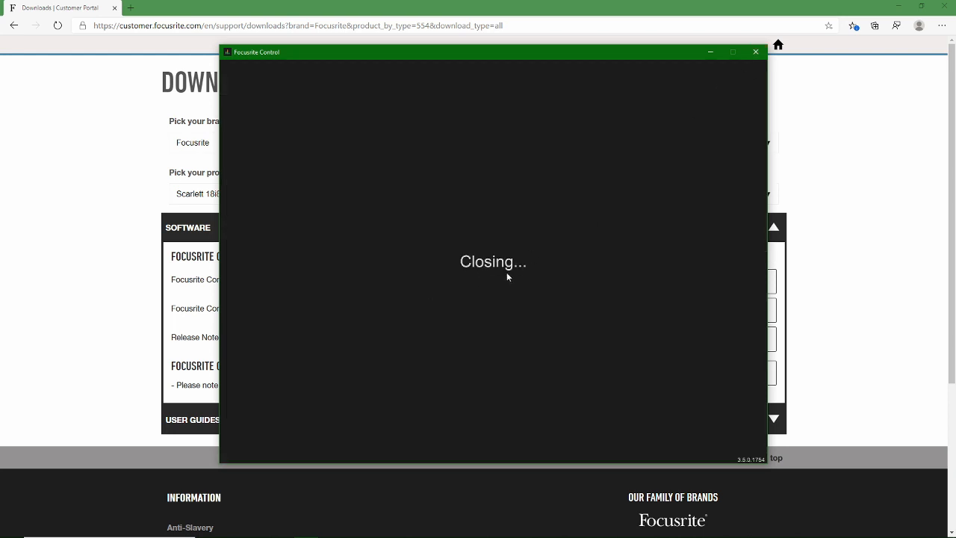
pyautogui.moveTo(479, 276)
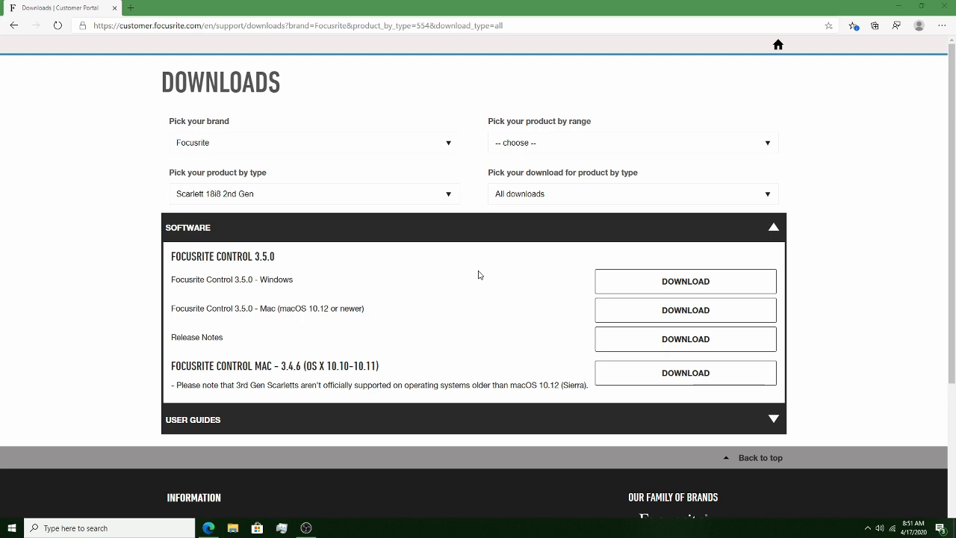
pyautogui.moveTo(797, 146)
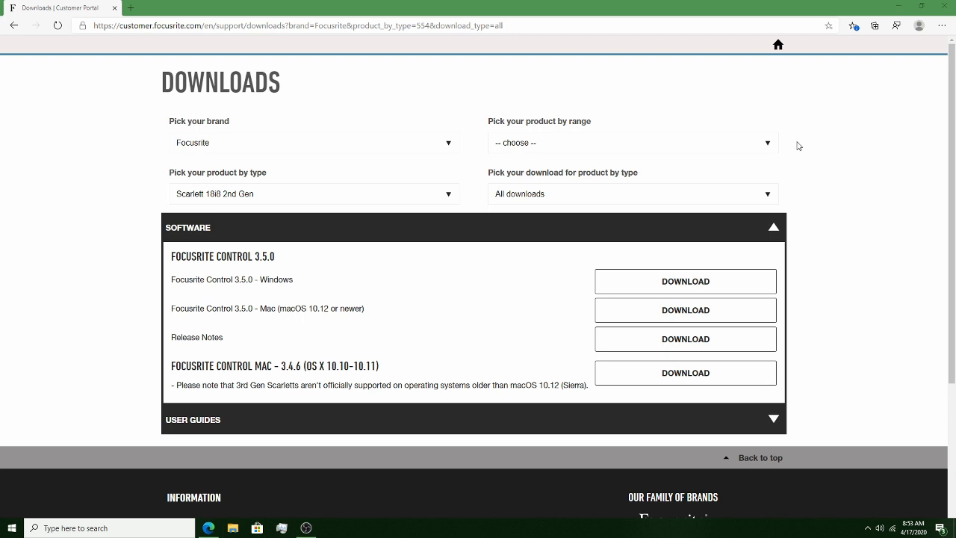